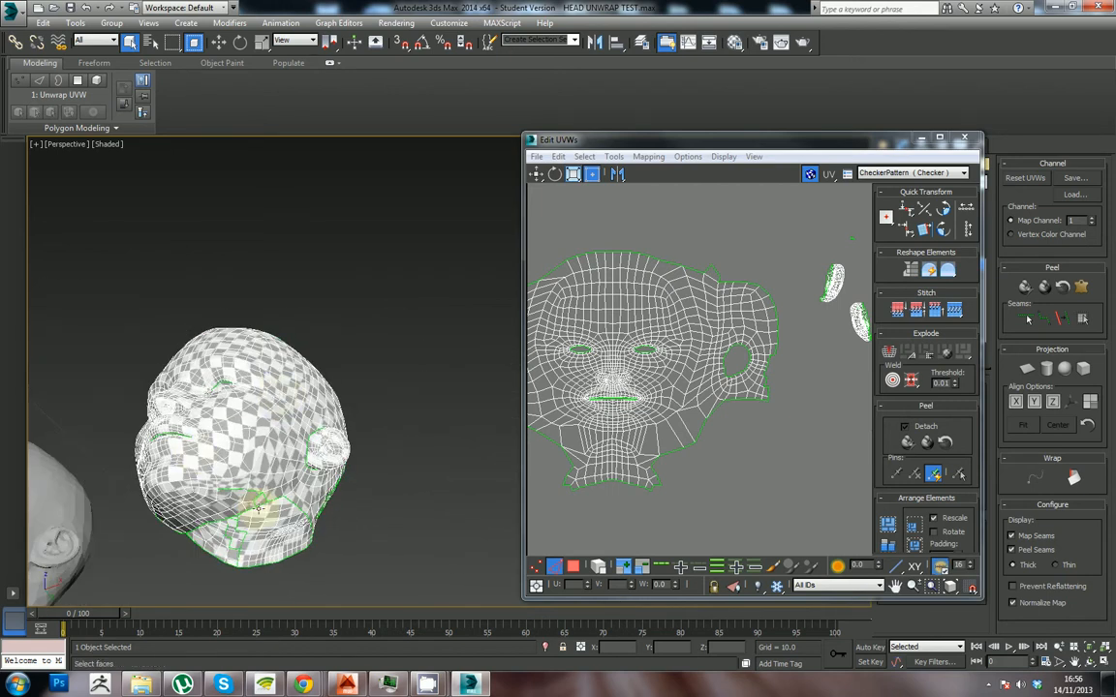
mouse_move(301, 415)
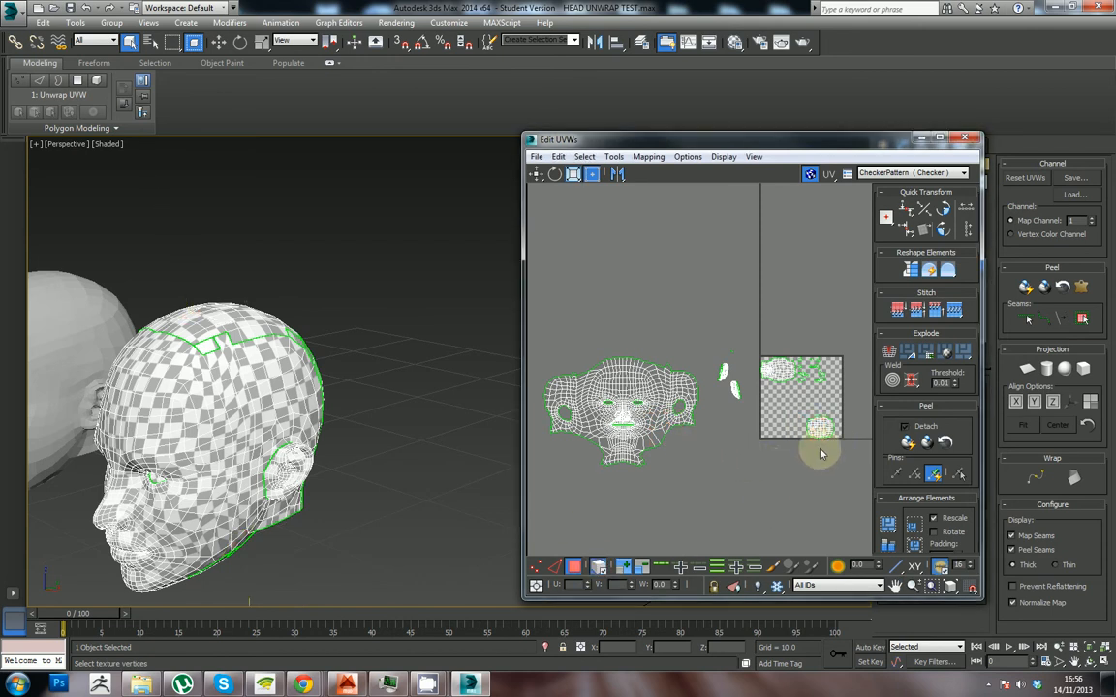
Select the scalp UV element and rotate it to line up with the forehead edge
left_click(814, 428)
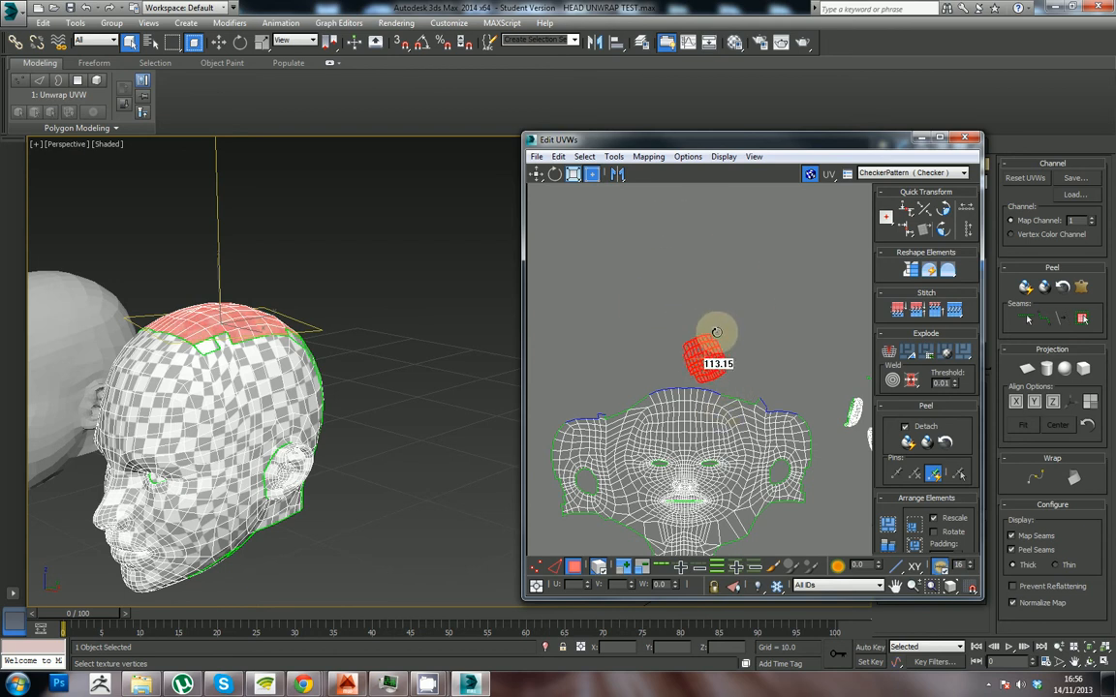
left_click_drag(716, 332, 731, 336)
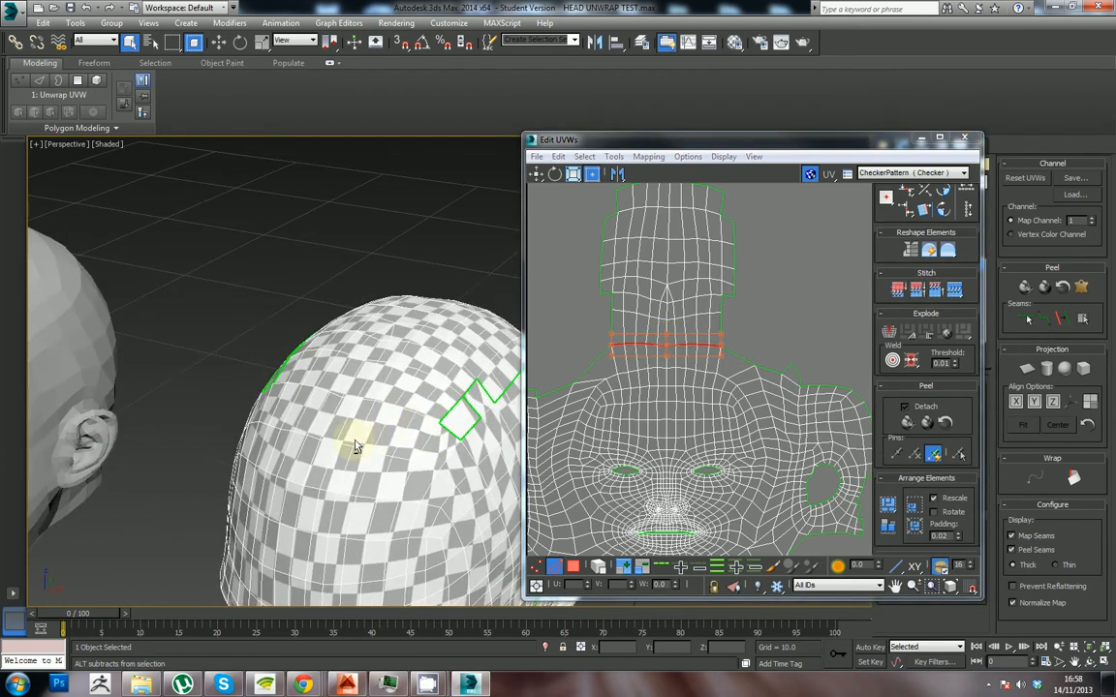
Orbit the head in the Perspective viewport to inspect the stray faces along the scalp seam
left_click_drag(358, 446, 436, 445)
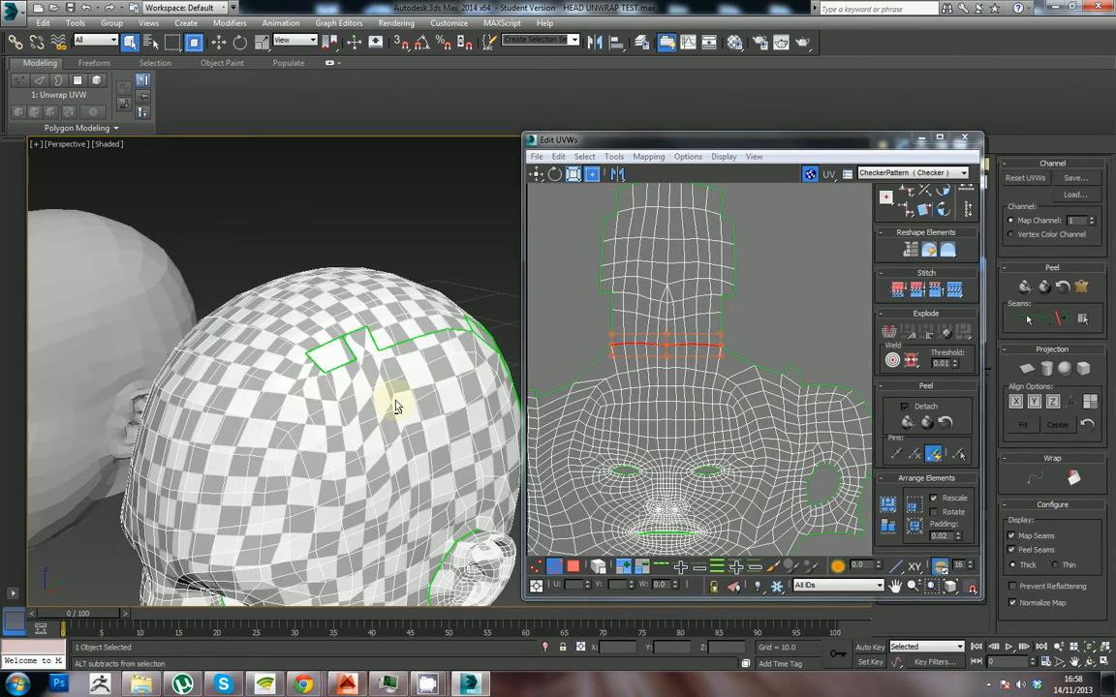
left_click_drag(397, 407, 281, 400)
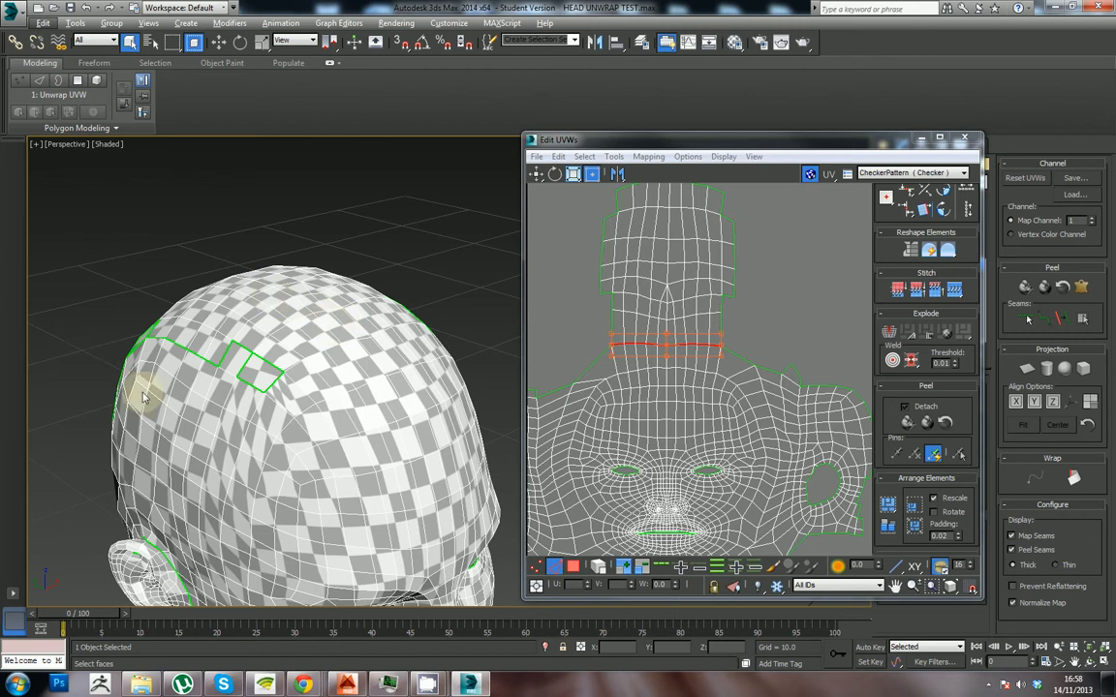
mouse_move(169, 336)
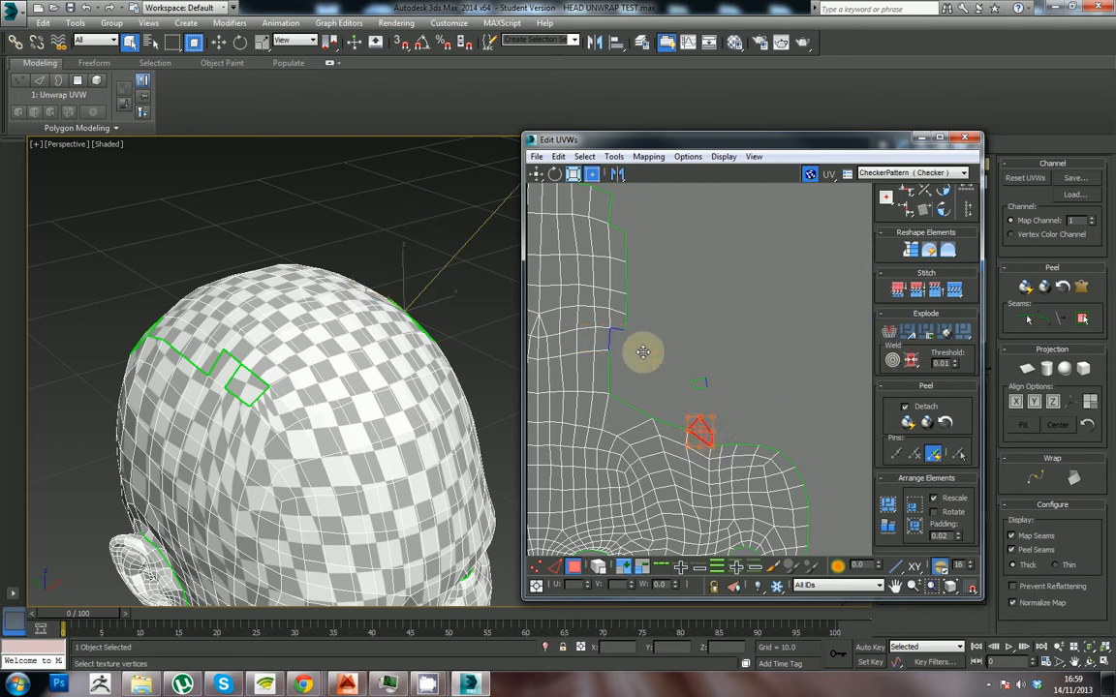
mouse_move(665, 361)
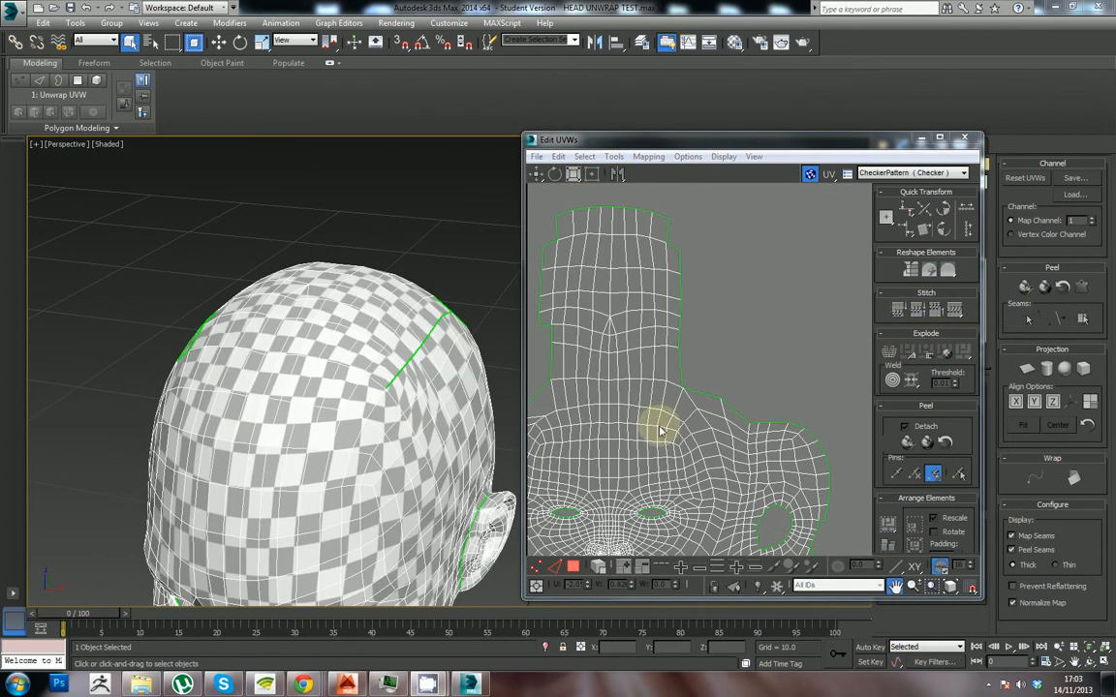
mouse_move(685, 344)
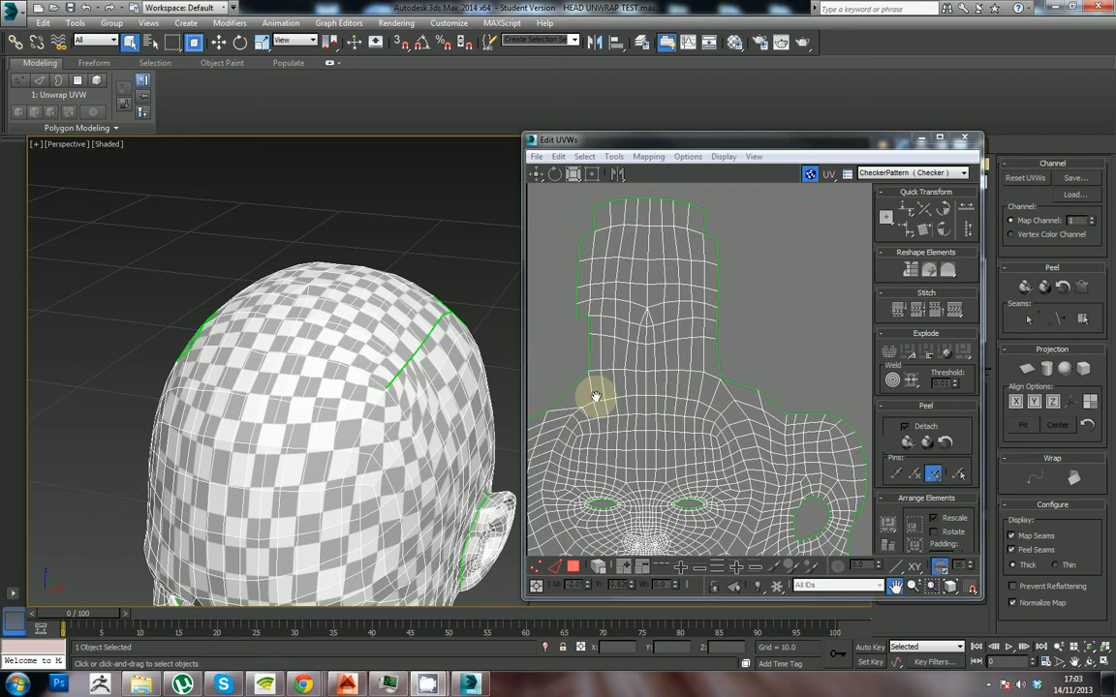
mouse_move(800, 392)
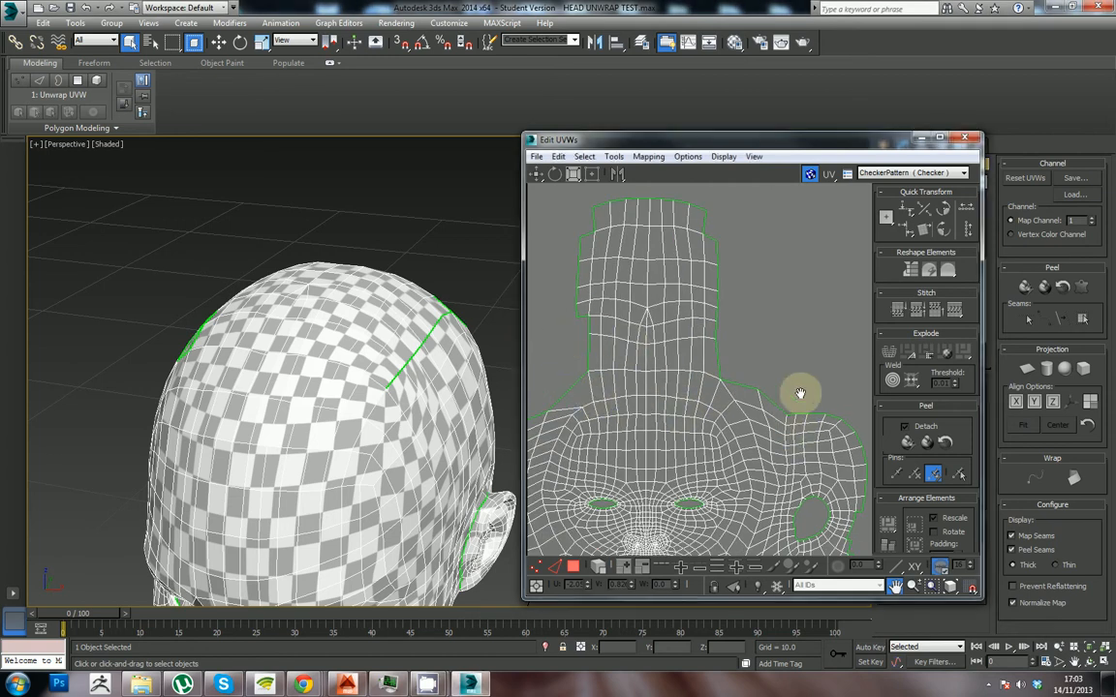